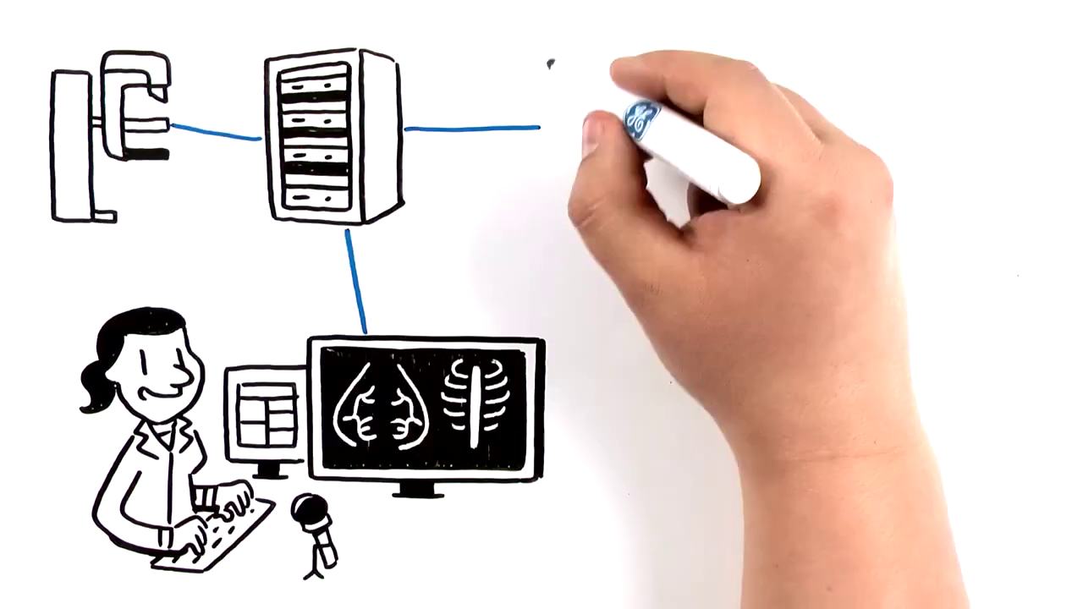
{"action": "mouse_move", "coordinate": [702, 178]}
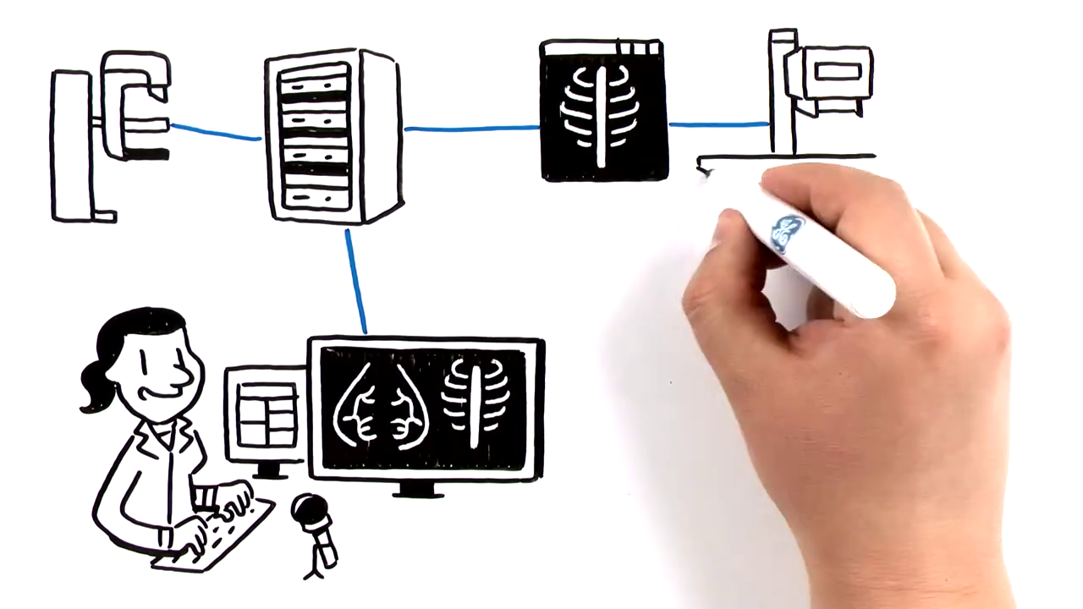